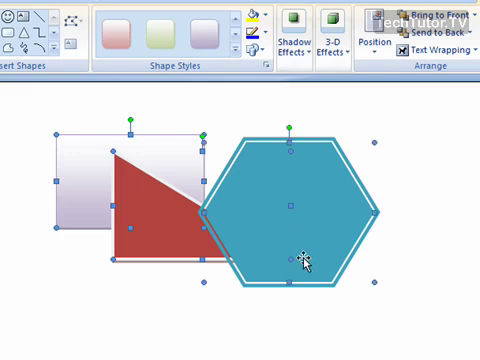
pyautogui.moveTo(398, 248)
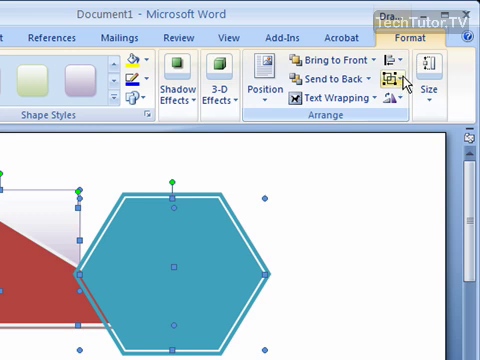
pyautogui.moveTo(398, 83)
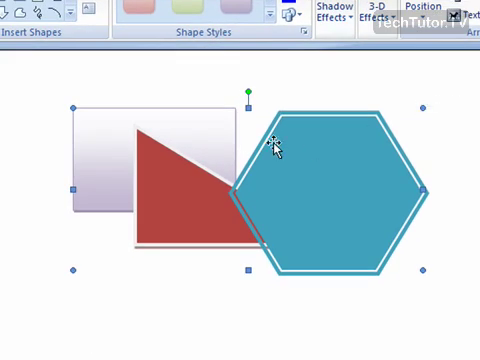
pyautogui.moveTo(460, 185)
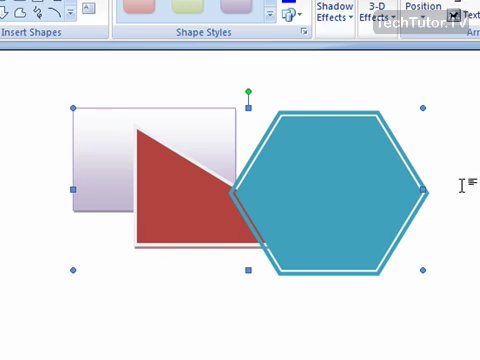